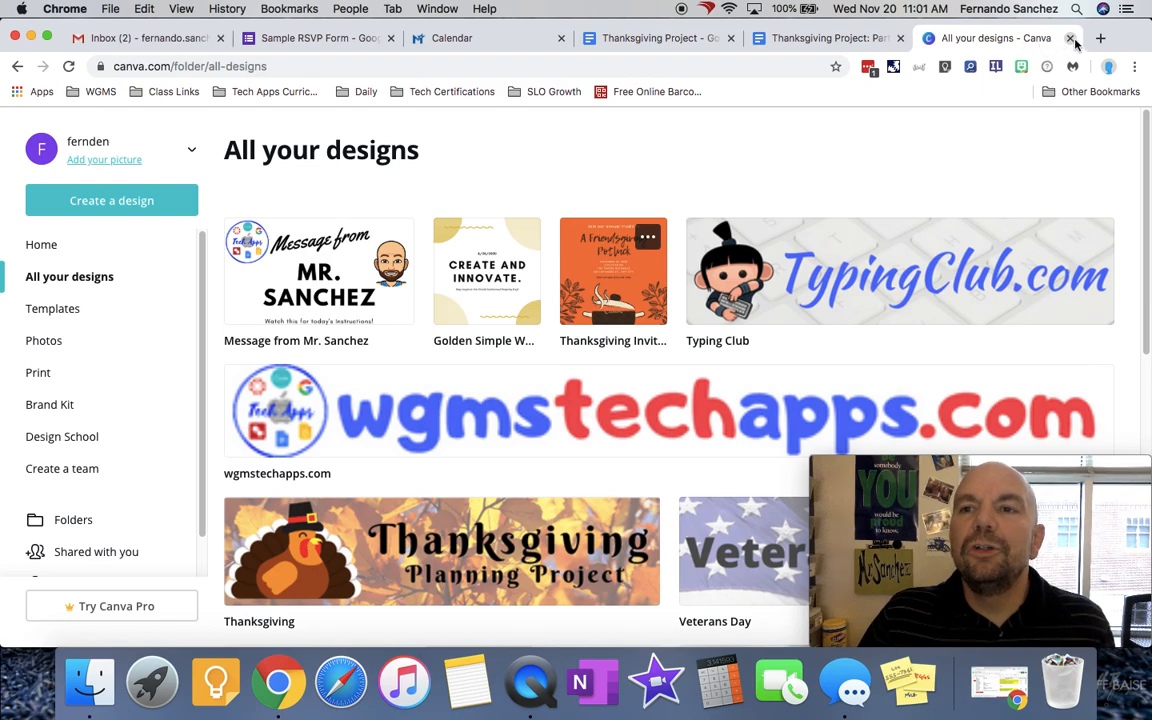
Step: Close the Canva designs tab and change the last requirement to 'add your form link'
left_click(1072, 38)
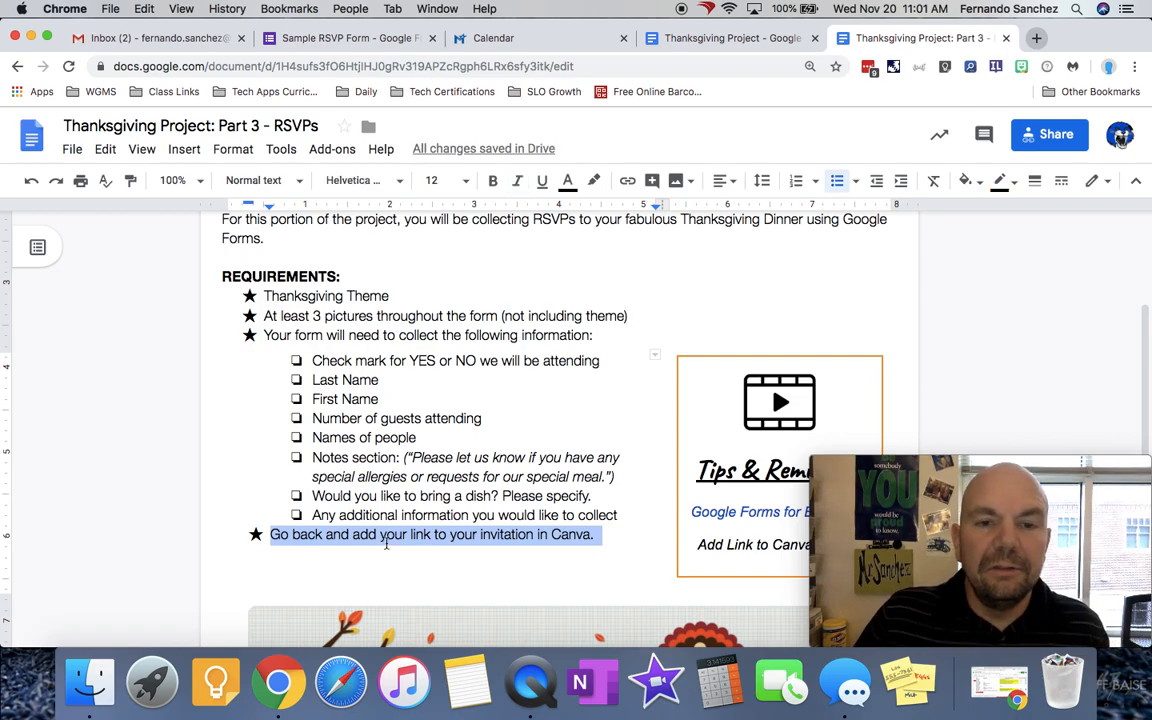
left_click(405, 534)
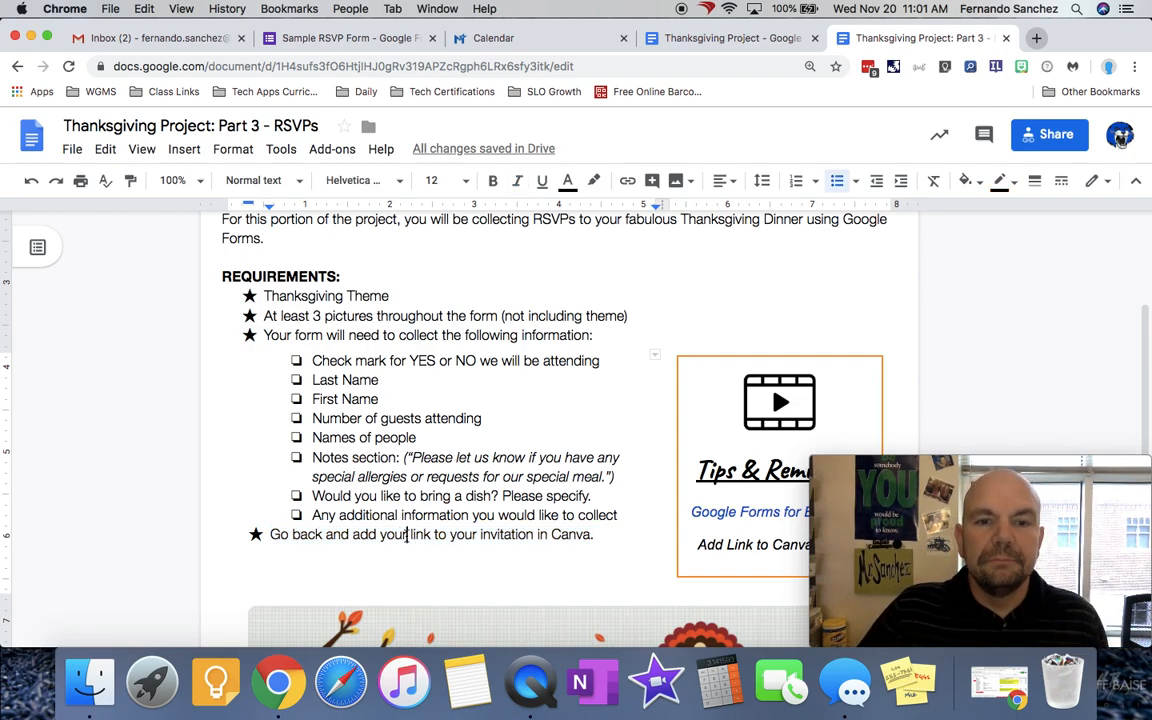
type("form")
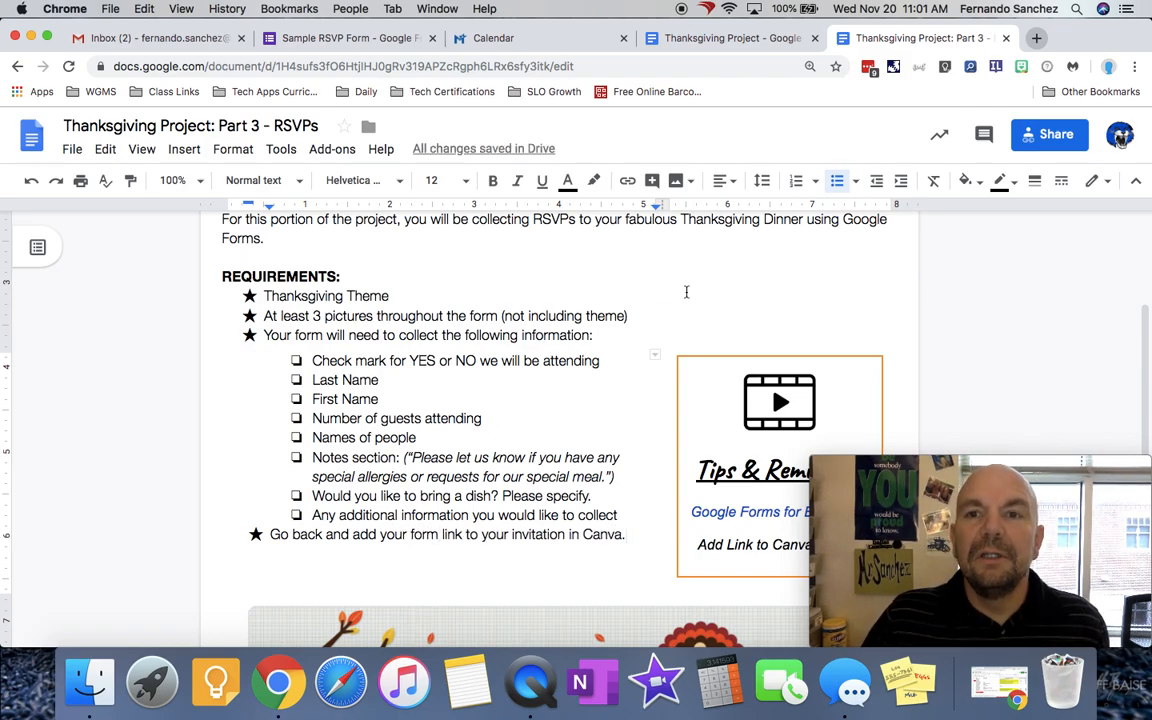
left_click(340, 38)
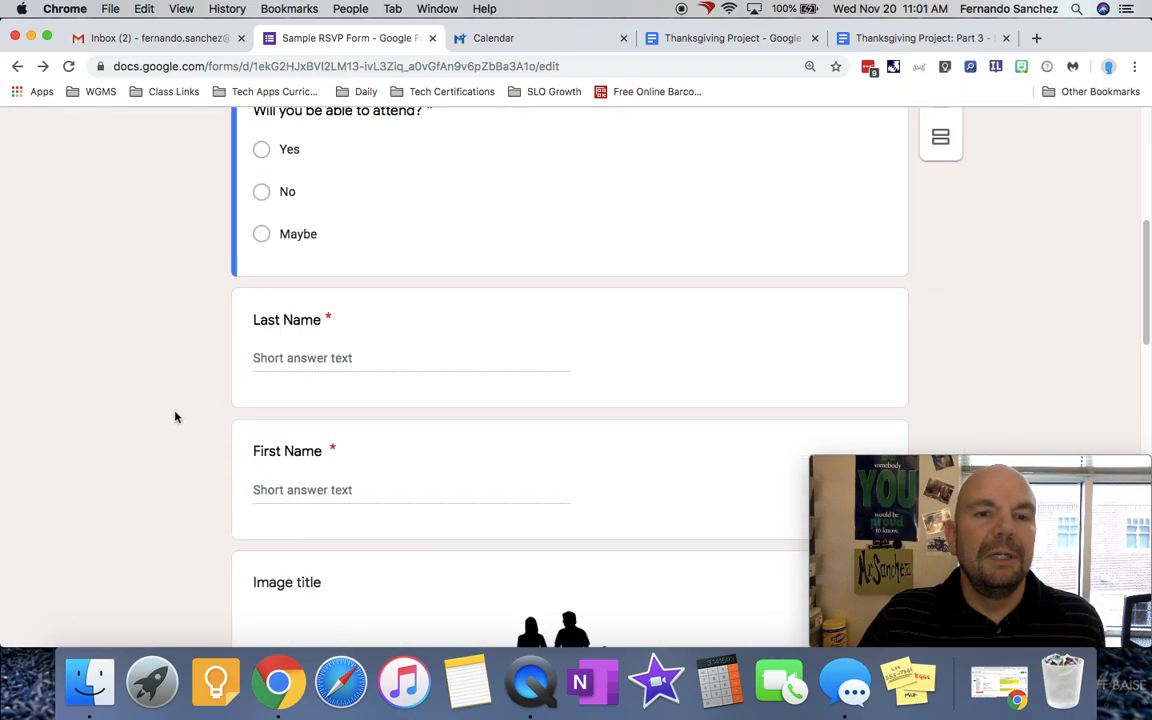
Step: Copy the RSVP form's shareable link from the Send dialog, then close the dialog
scroll("up", 3)
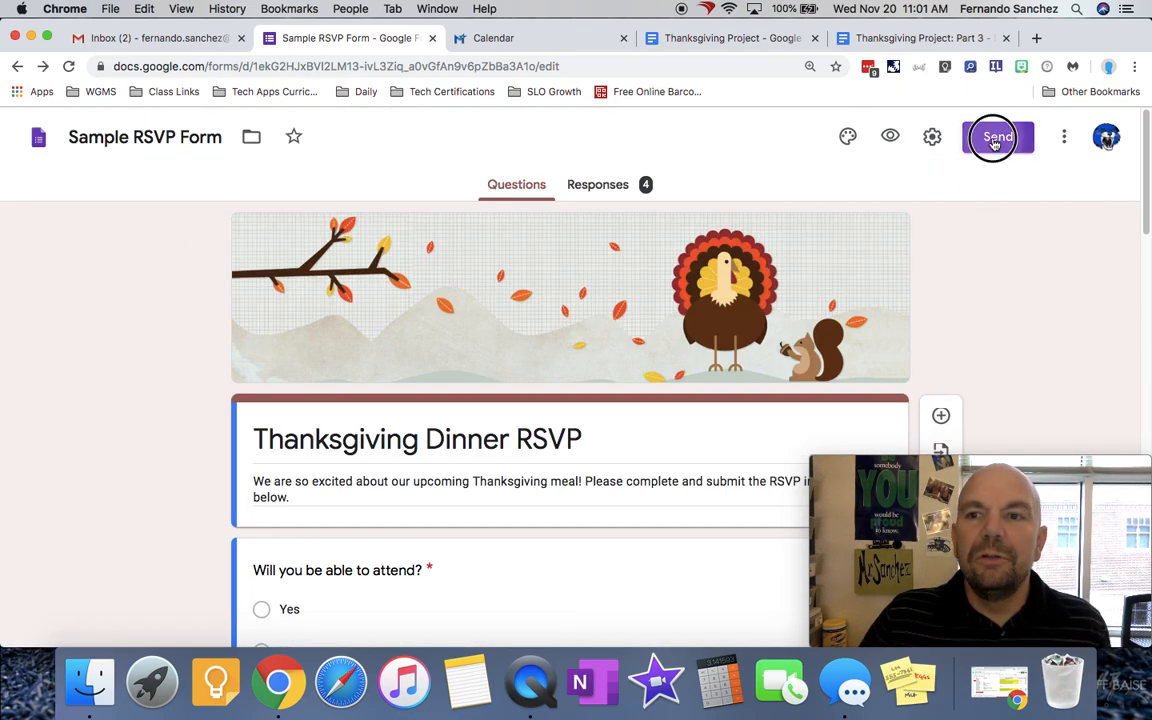
left_click(996, 137)
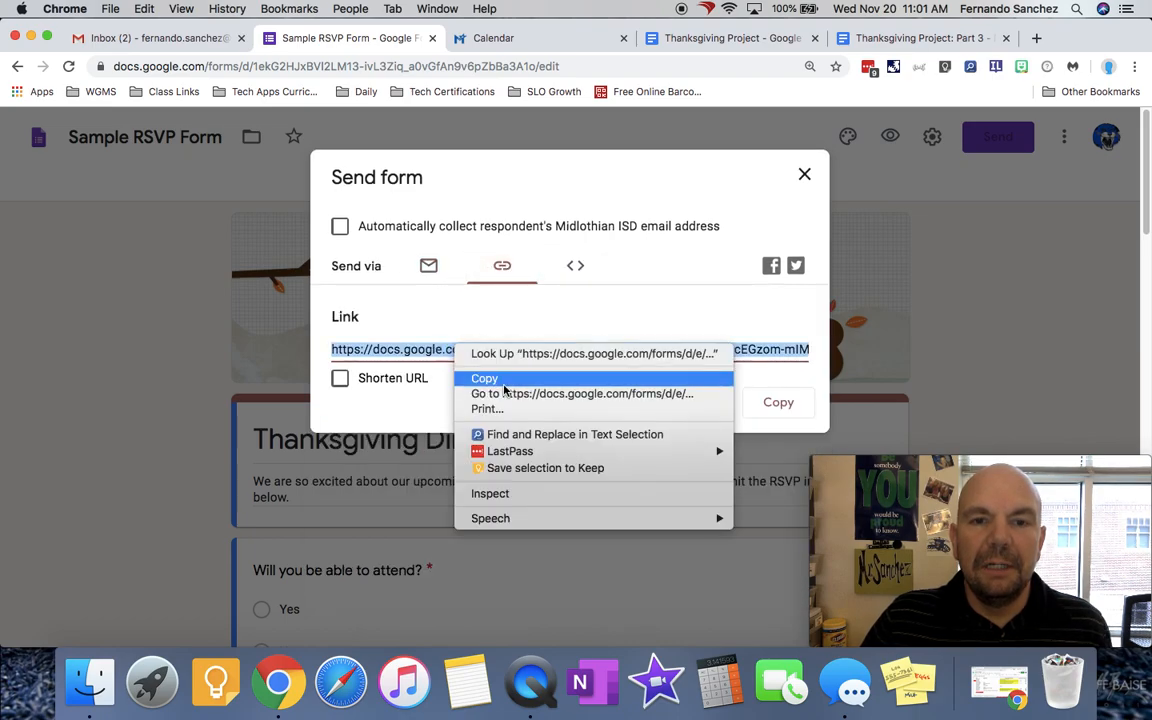
left_click(484, 378)
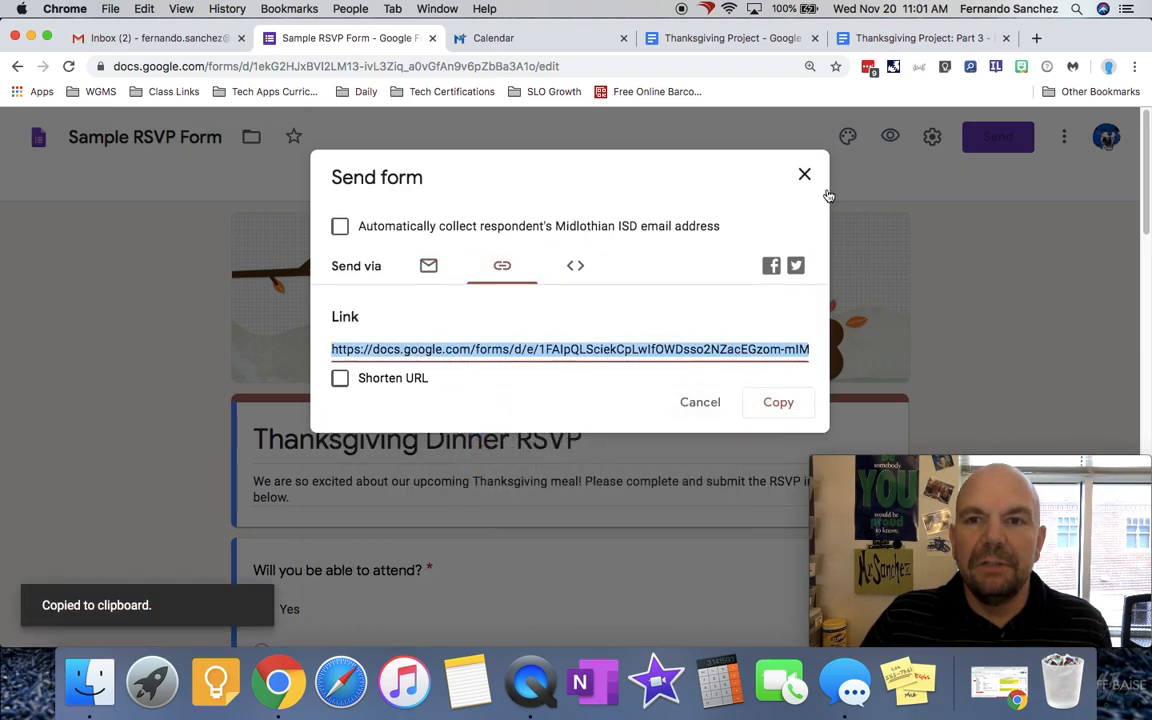
left_click(804, 174)
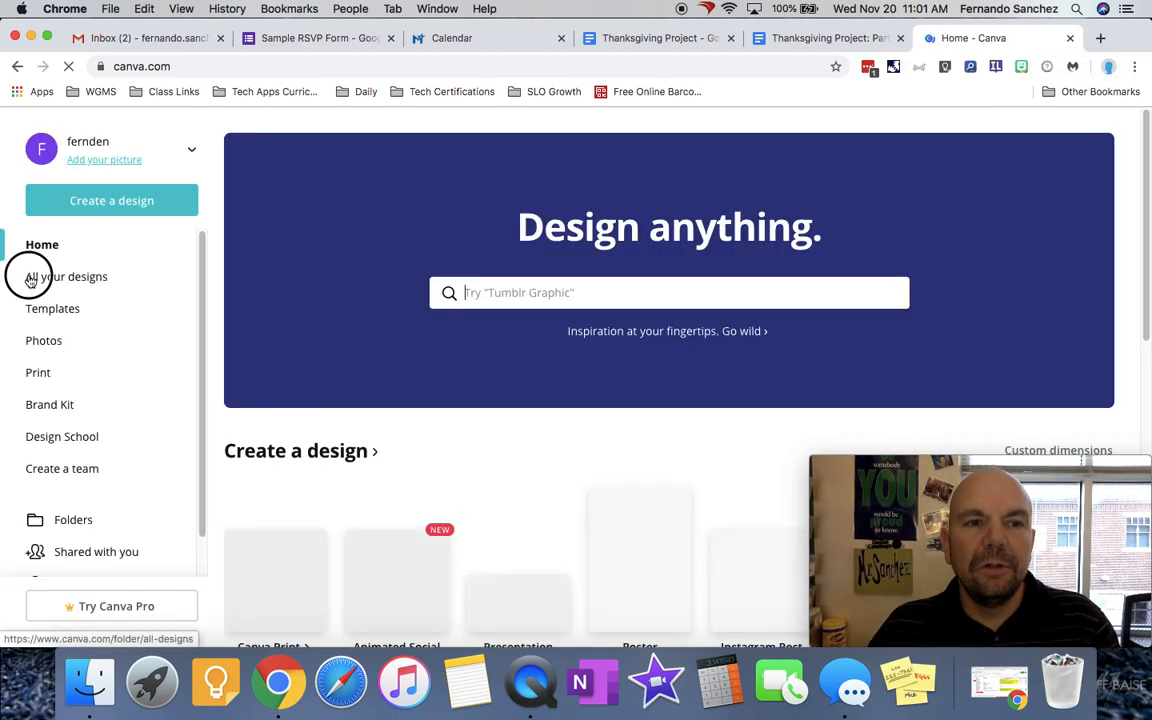
Step: Open the Thanksgiving Invitation design from All your designs
left_click(69, 276)
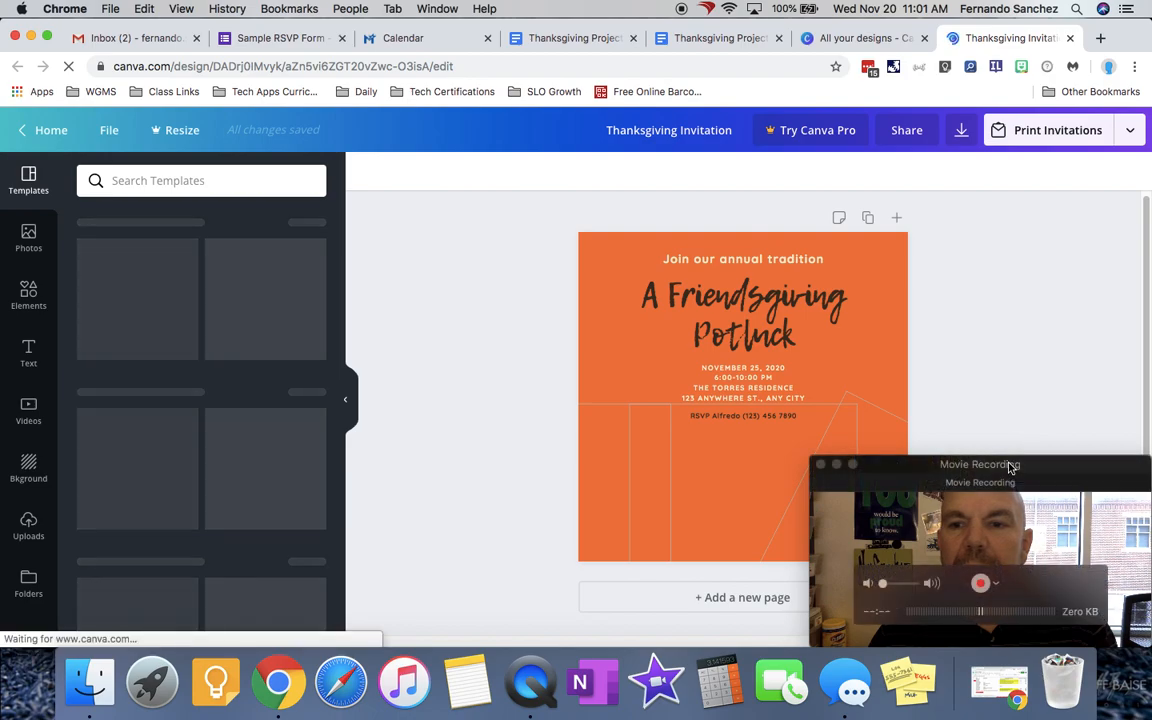
left_click_drag(980, 464, 295, 424)
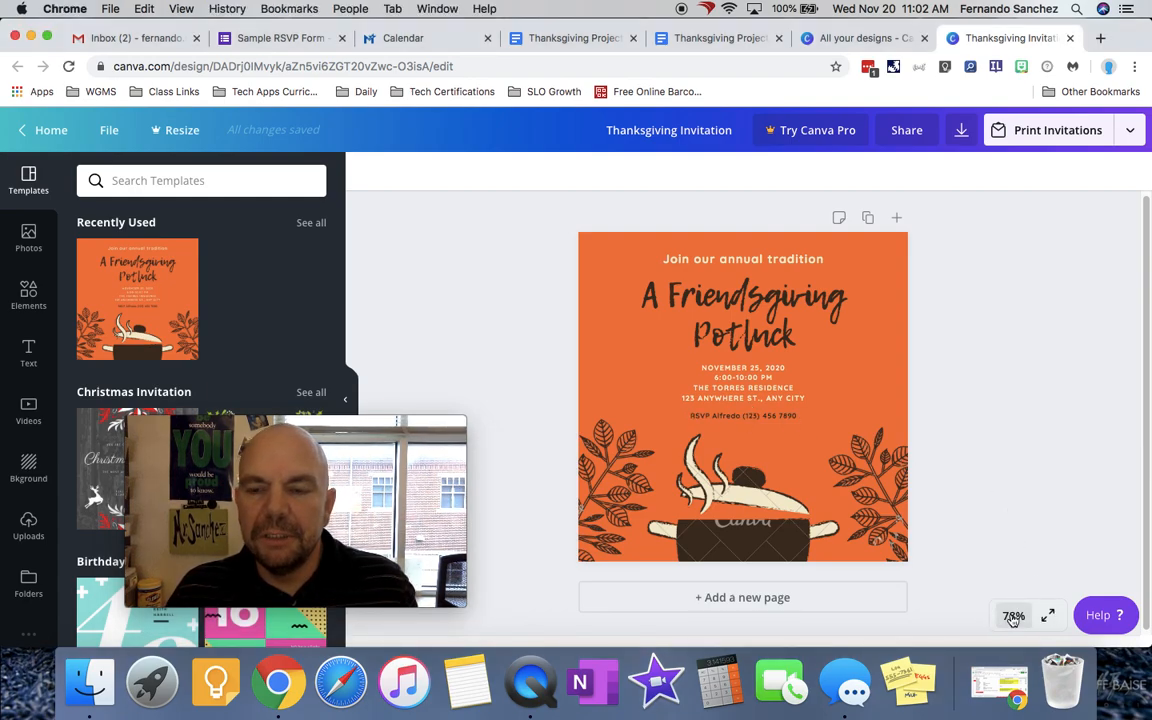
Step: Zoom to 200% and replace the RSVP name and number with 'by clicking here!'
left_click(1014, 615)
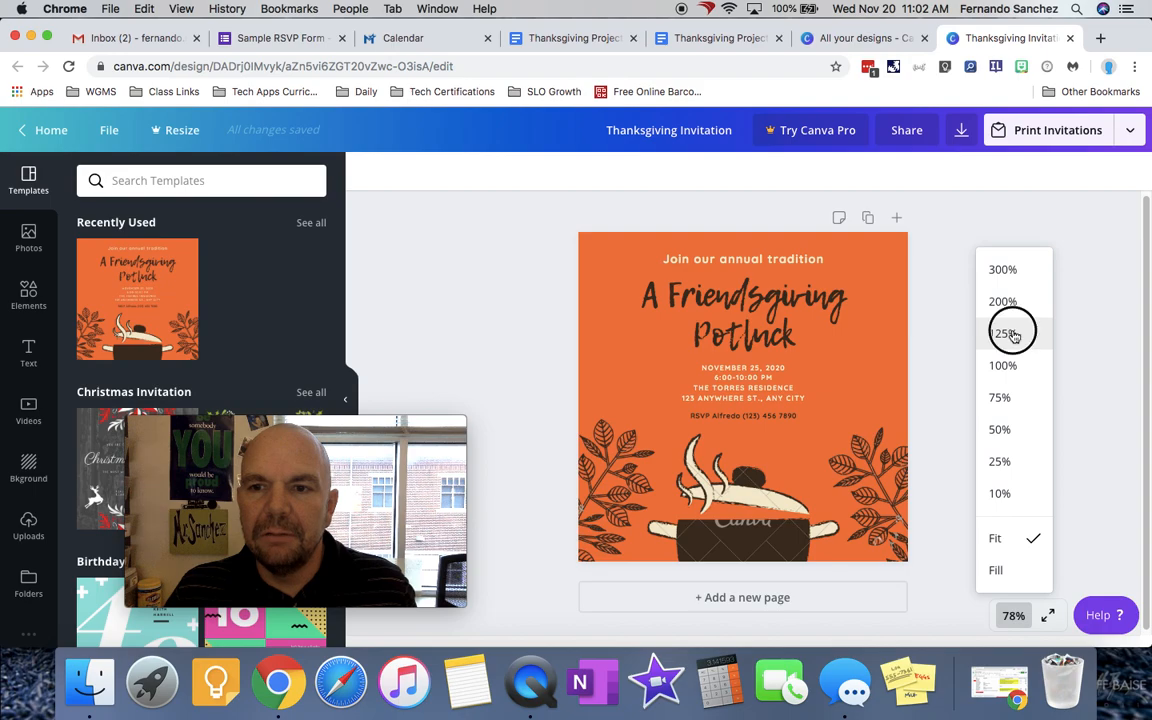
left_click(1003, 333)
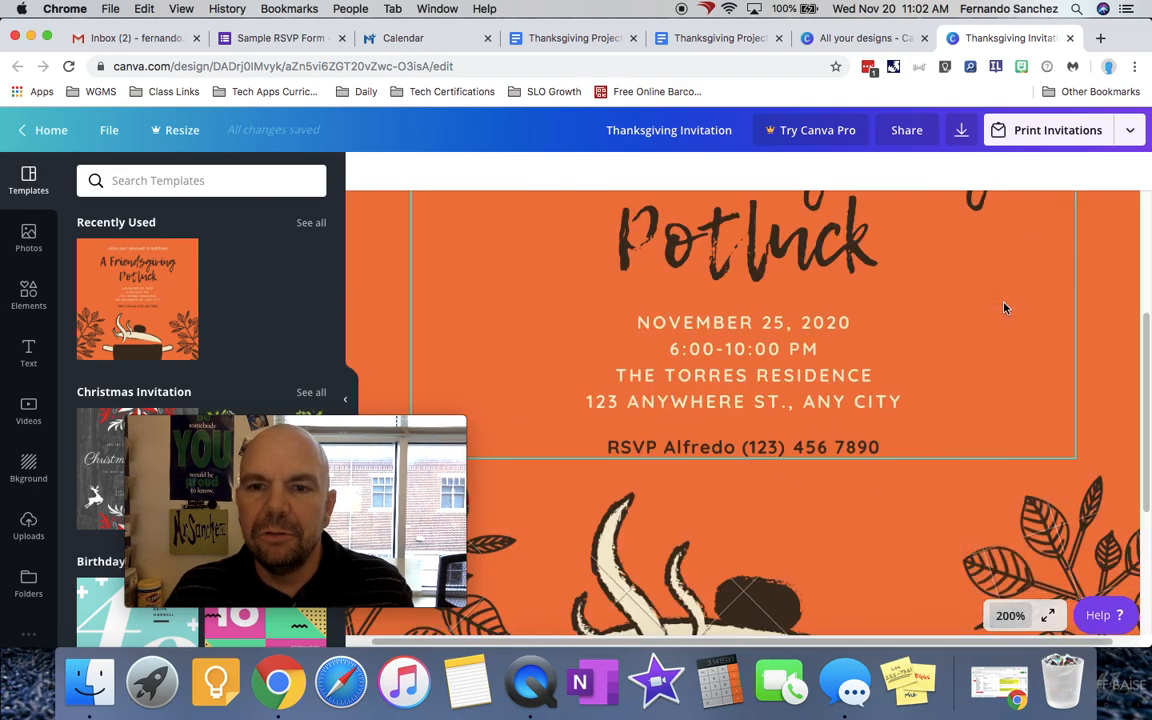
left_click(743, 447)
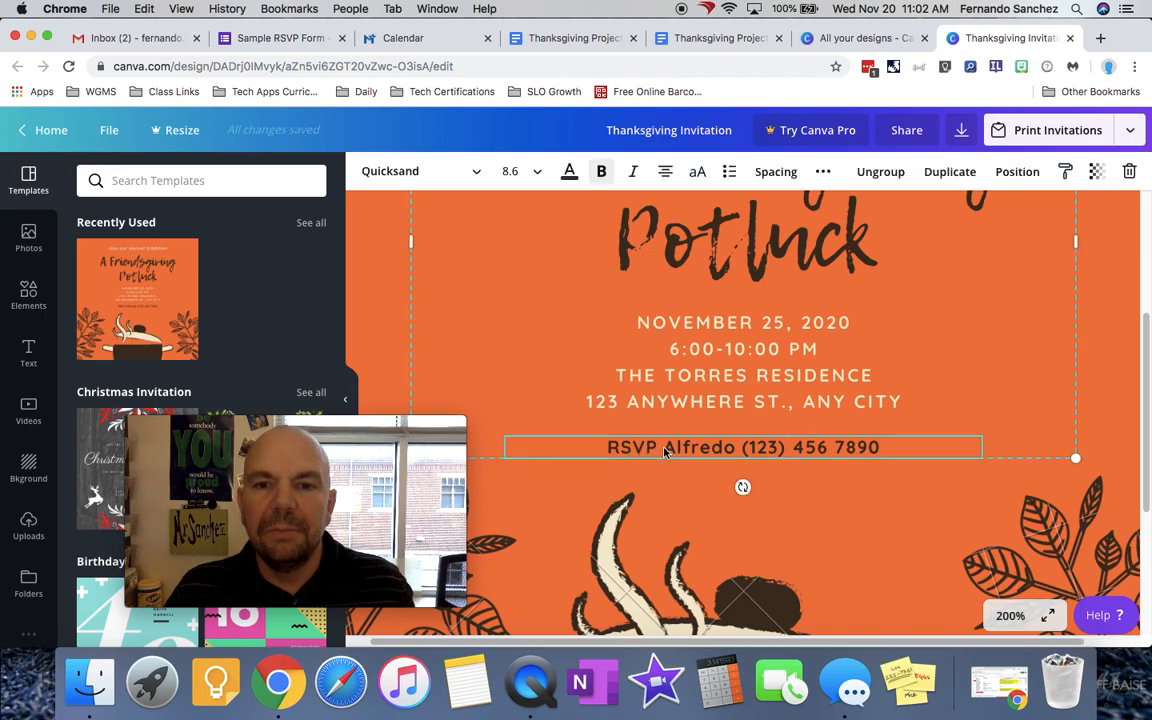
left_click(675, 447)
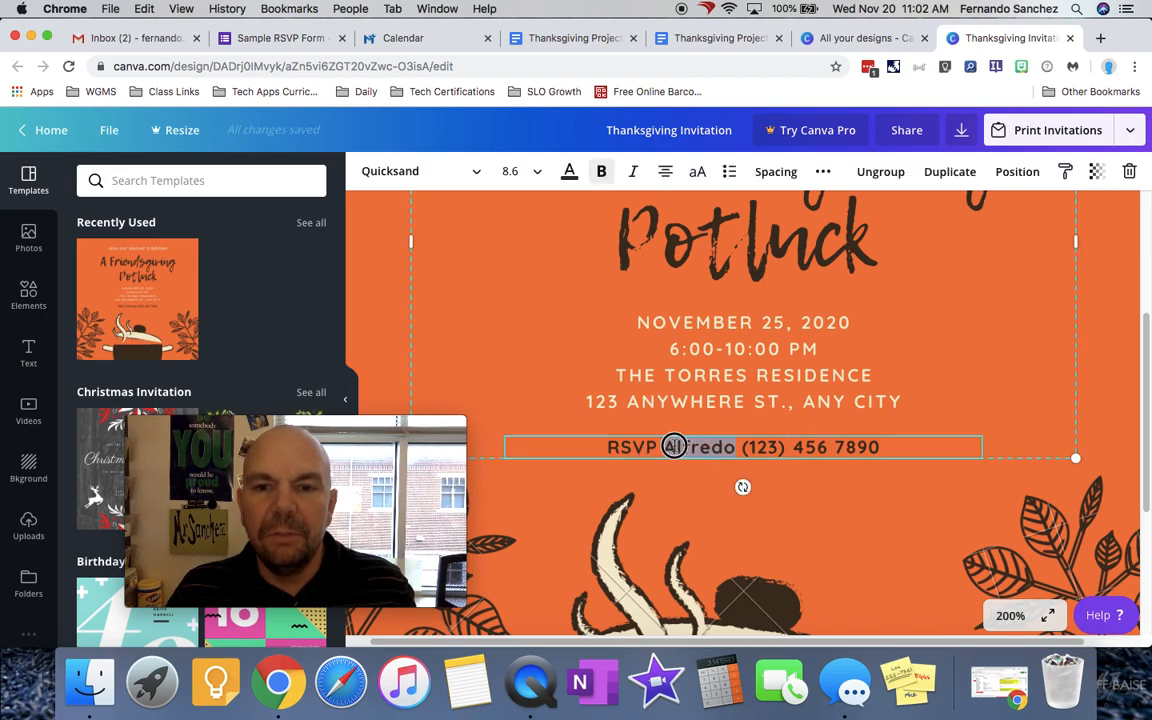
left_click(913, 447)
type("RSVP by c")
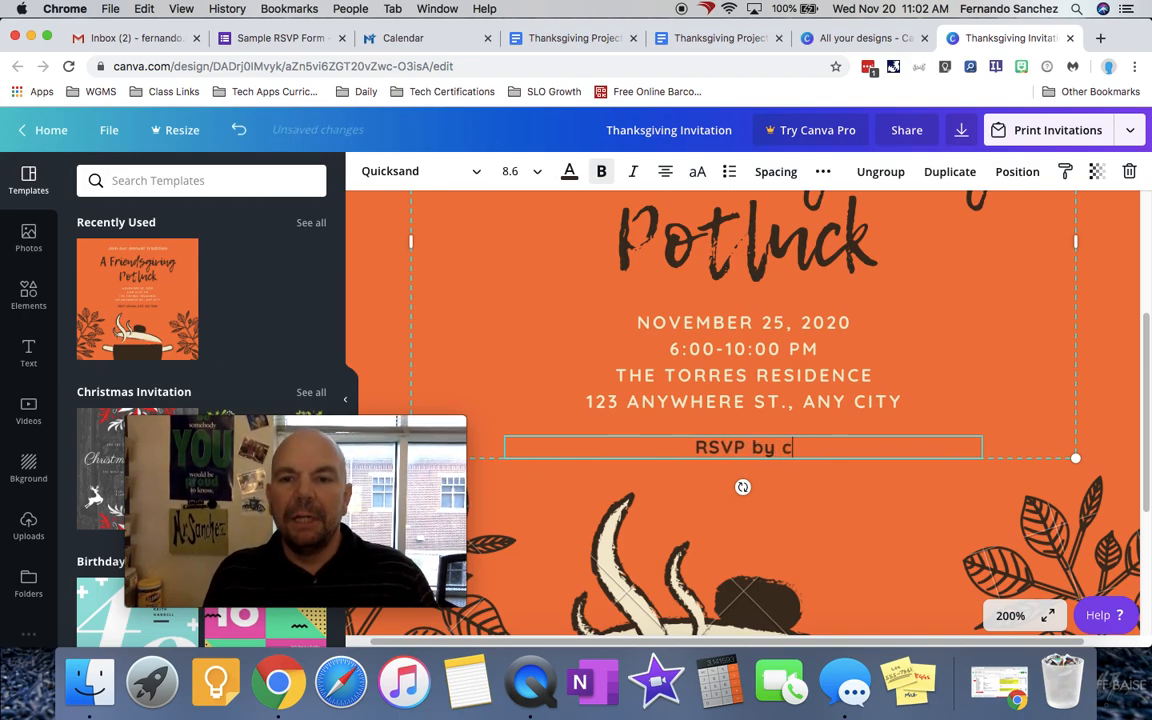
type("licking here!")
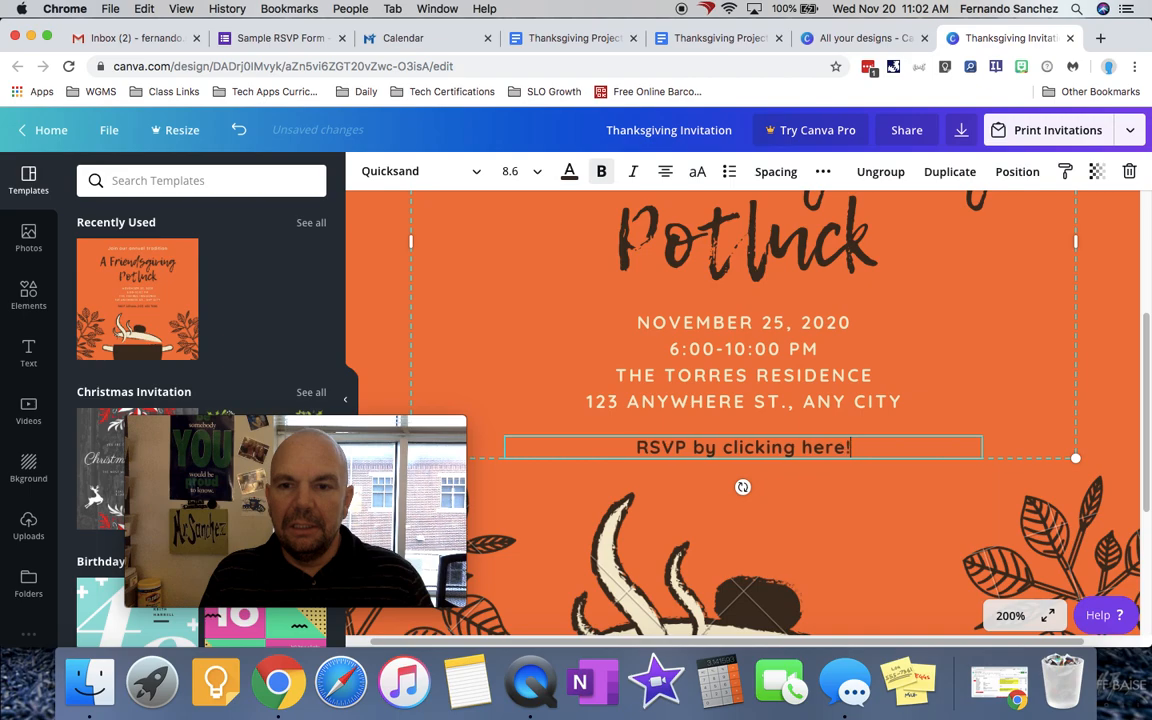
mouse_move(676, 441)
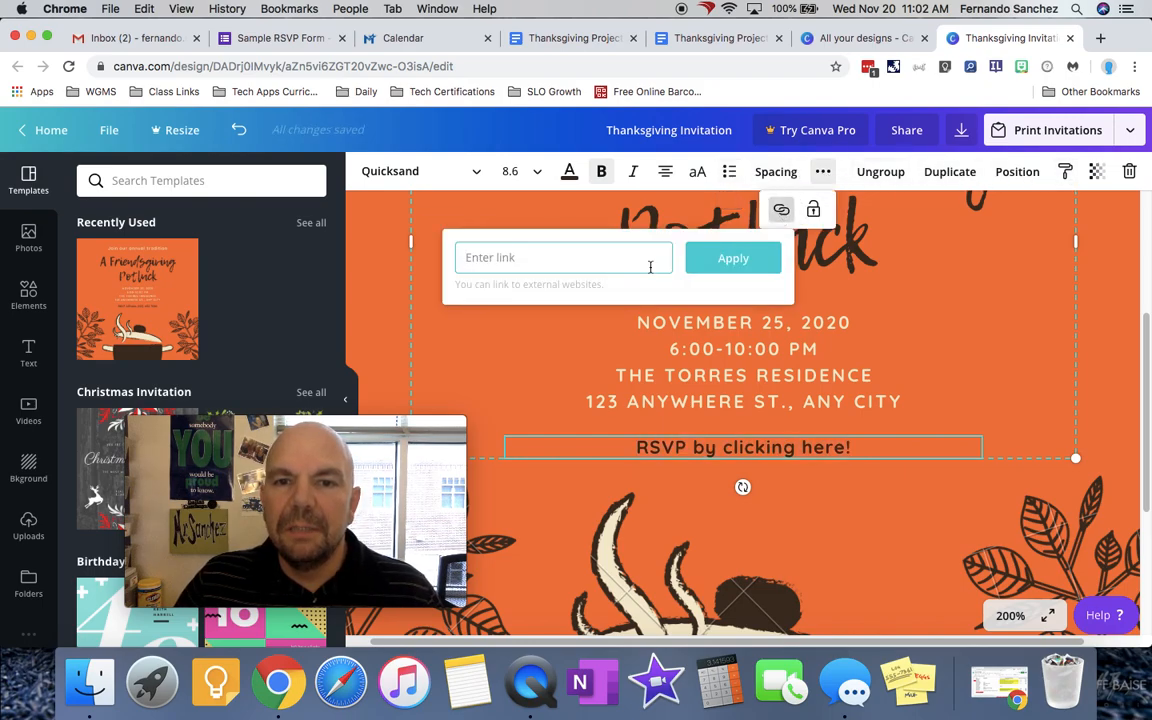
Step: Link the 'RSVP by clicking here!' text to the Google Form viewform URL
type("zuElj_Y5JQbnaw/viewform?usp=sf_link")
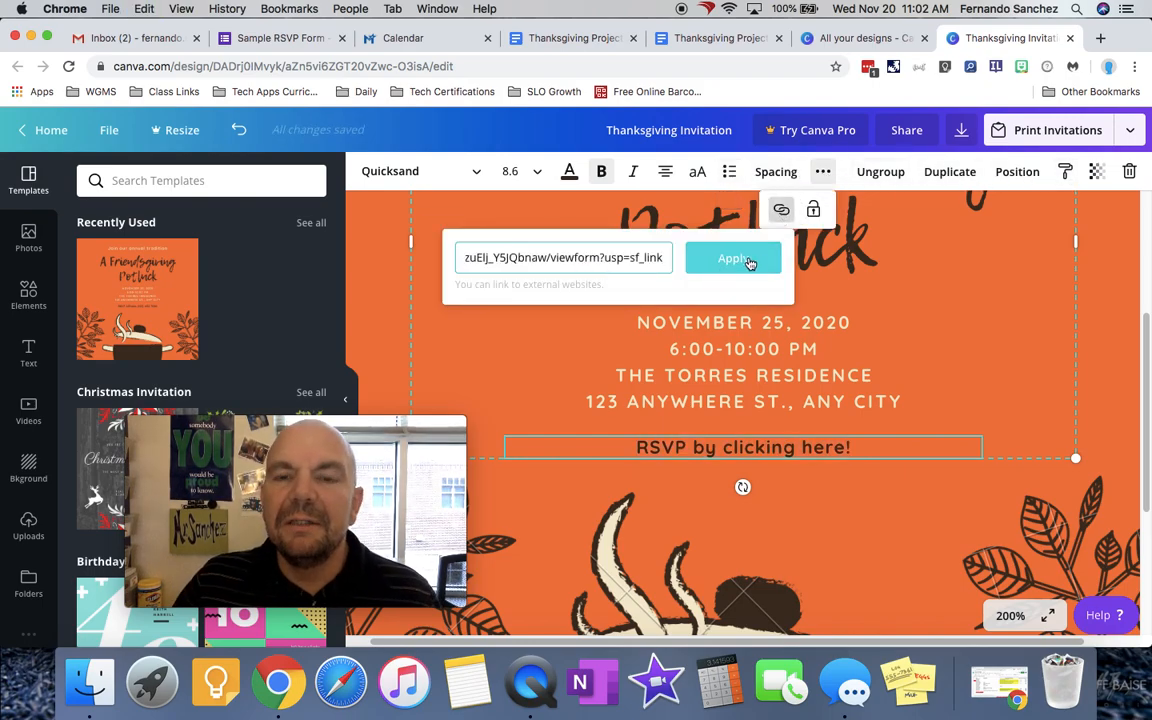
left_click(733, 258)
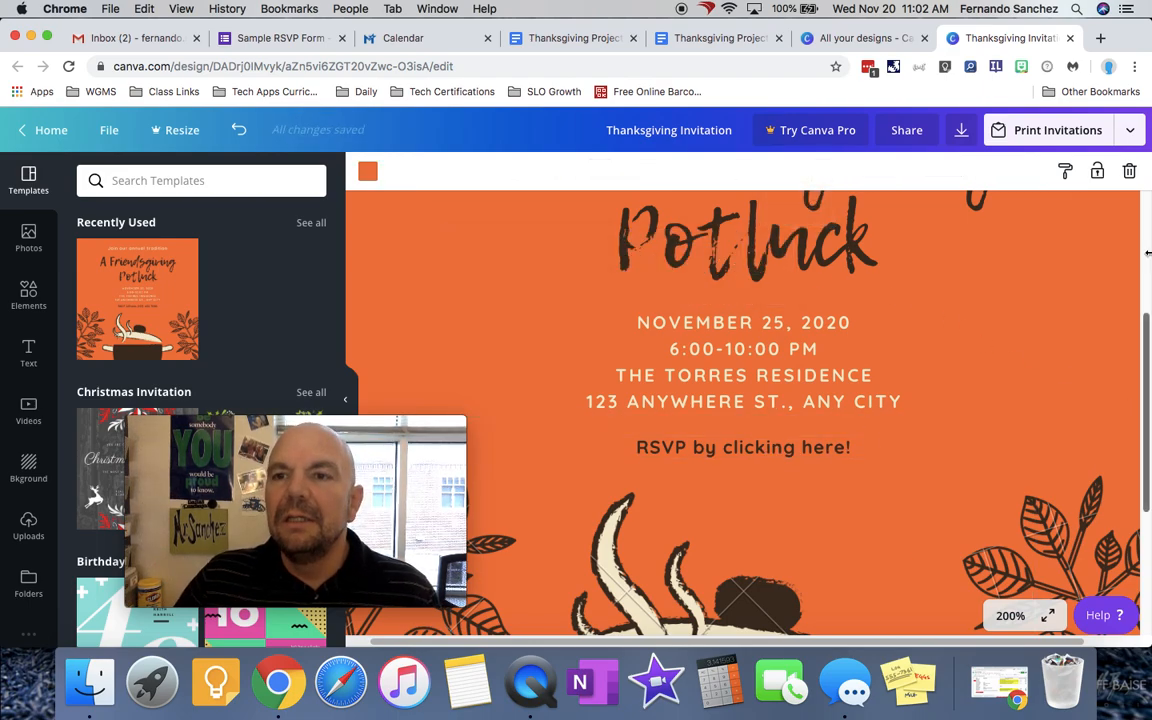
scroll("up", 3)
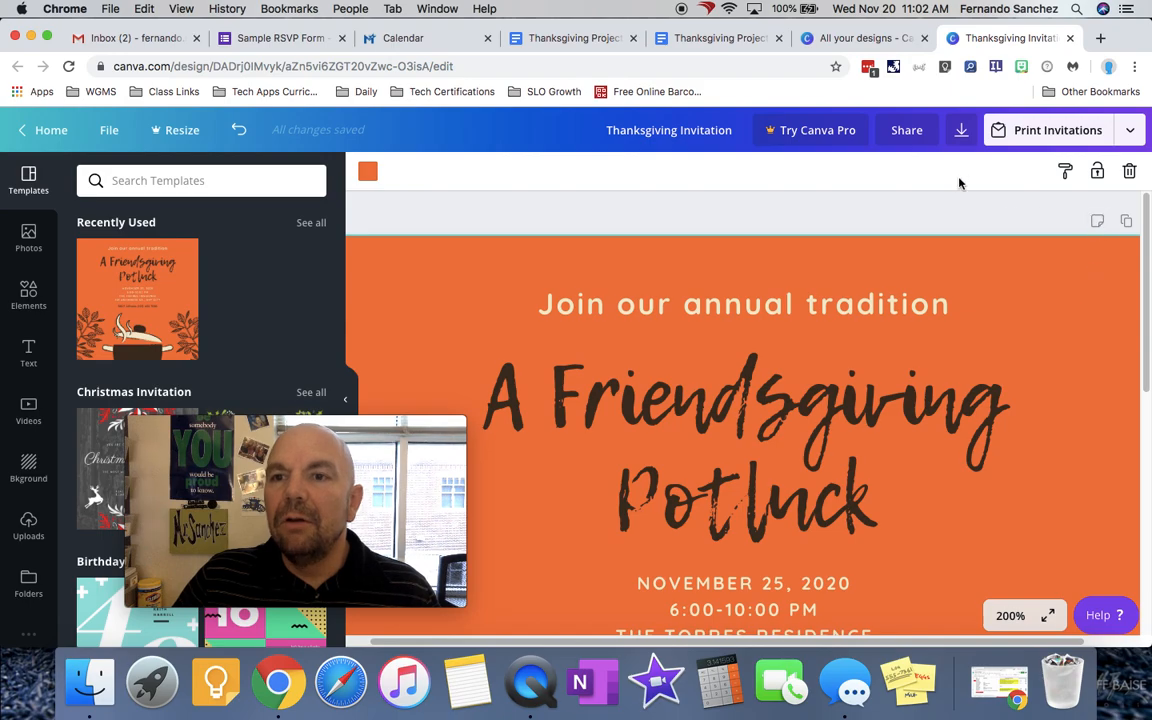
left_click(960, 130)
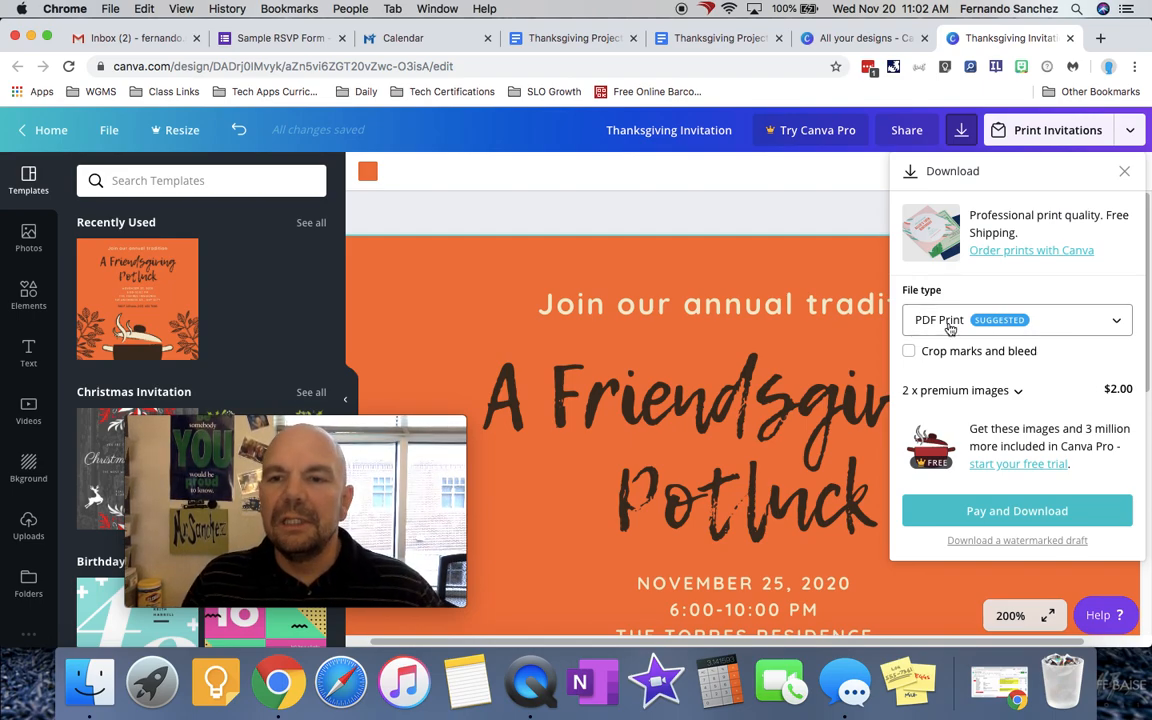
Step: Download a watermarked draft of the invitation as PDF Standard
left_click(1013, 320)
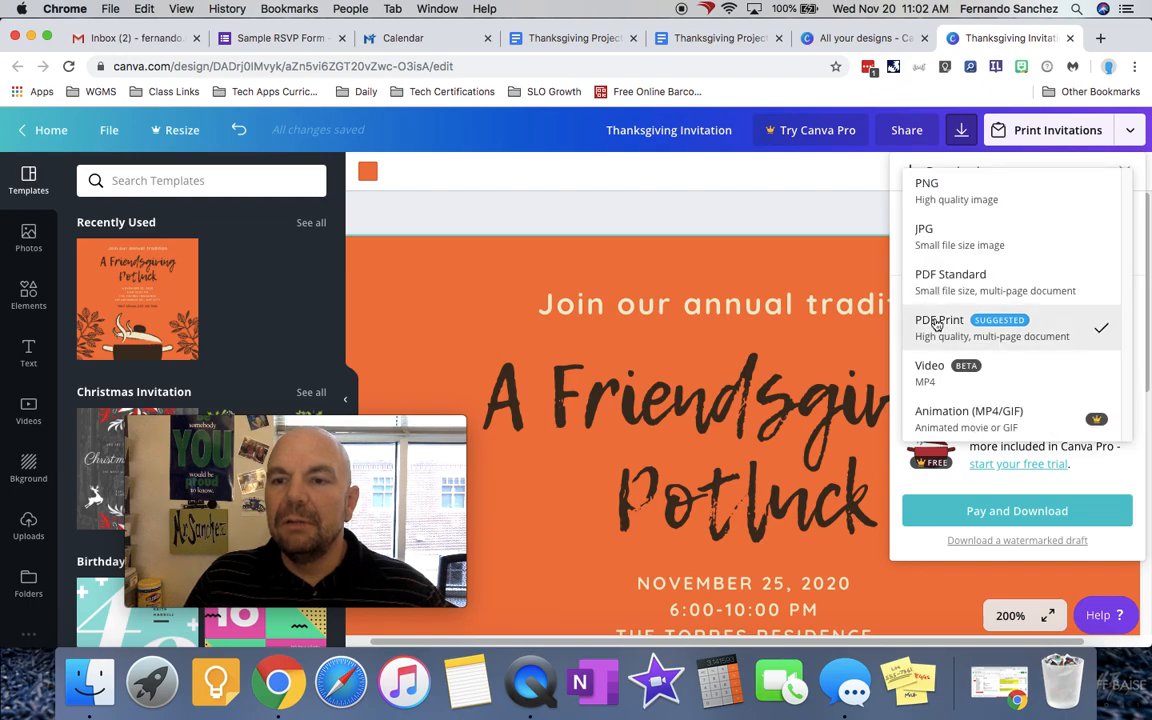
left_click(950, 280)
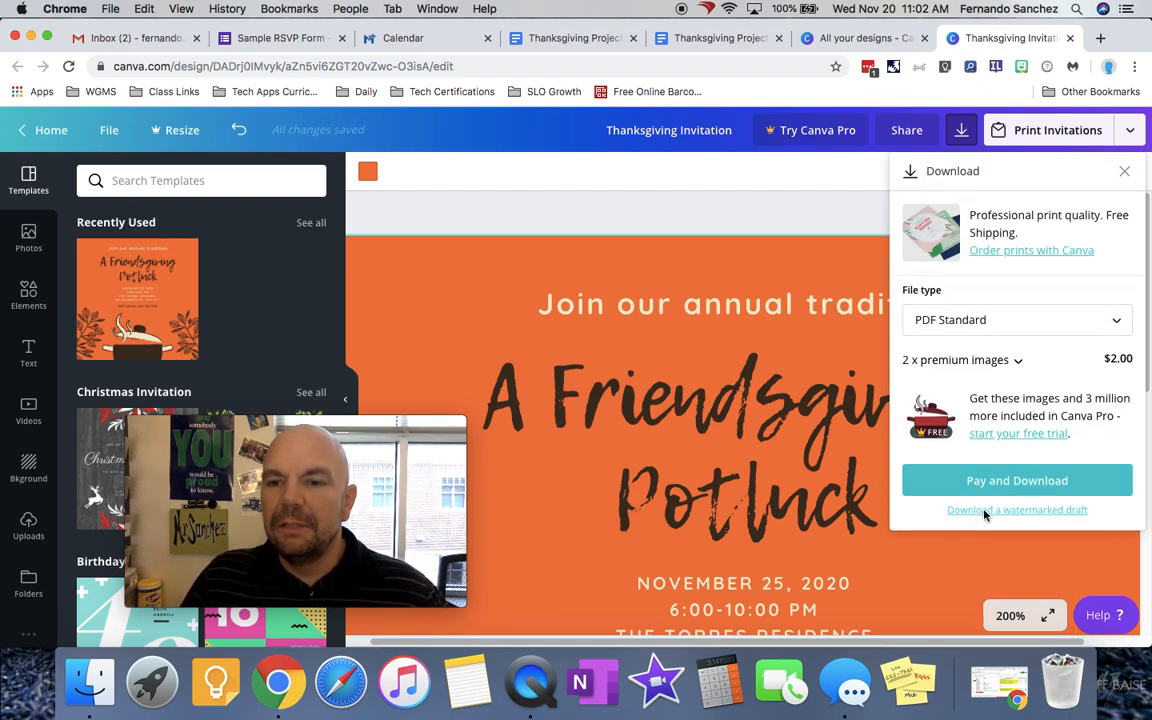
left_click(1016, 509)
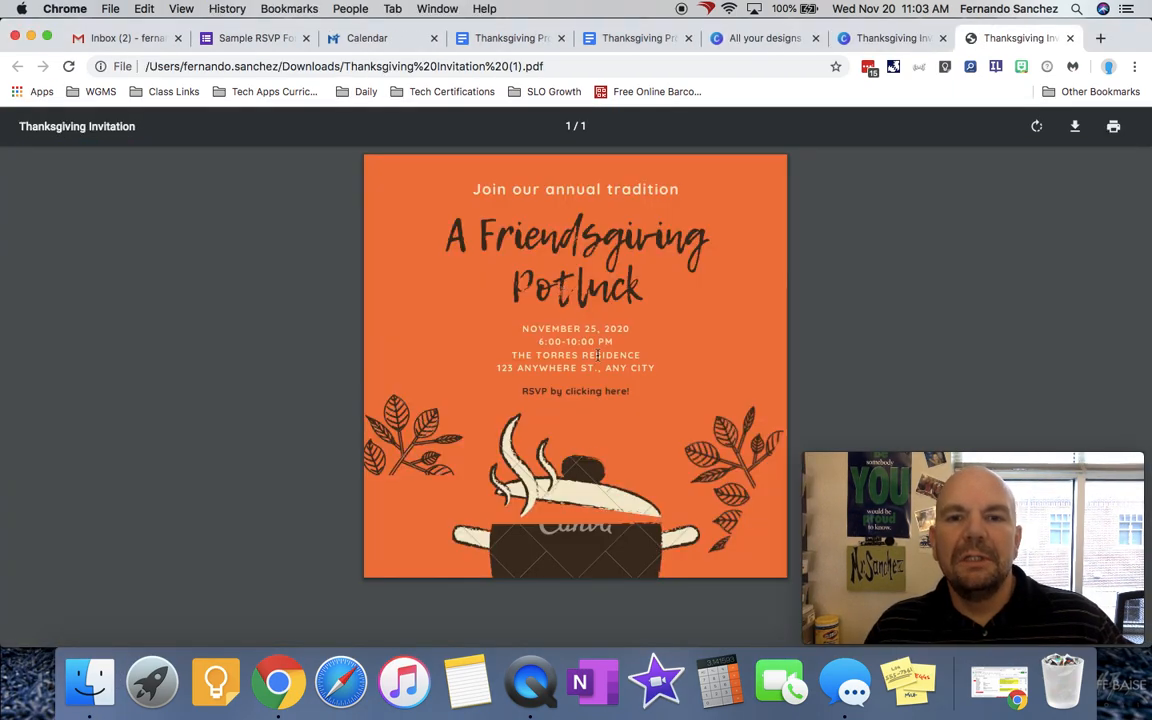
mouse_move(582, 391)
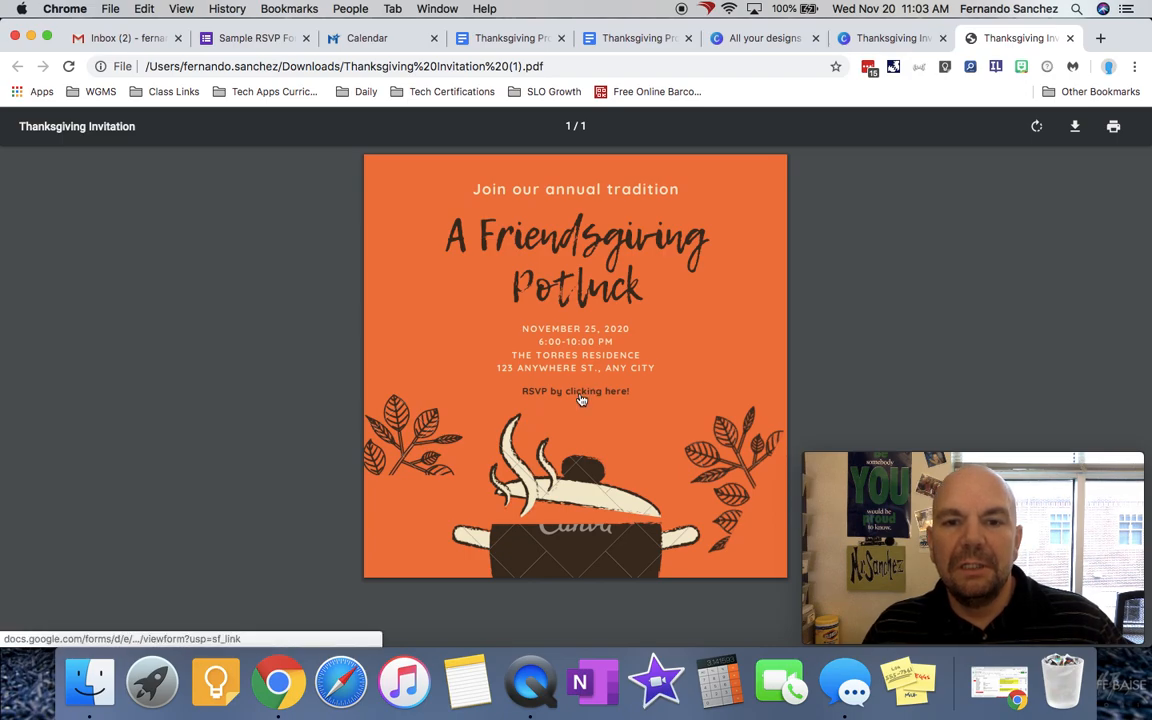
Step: Click the RSVP line in the downloaded PDF to confirm it opens the Google Form
left_click(575, 391)
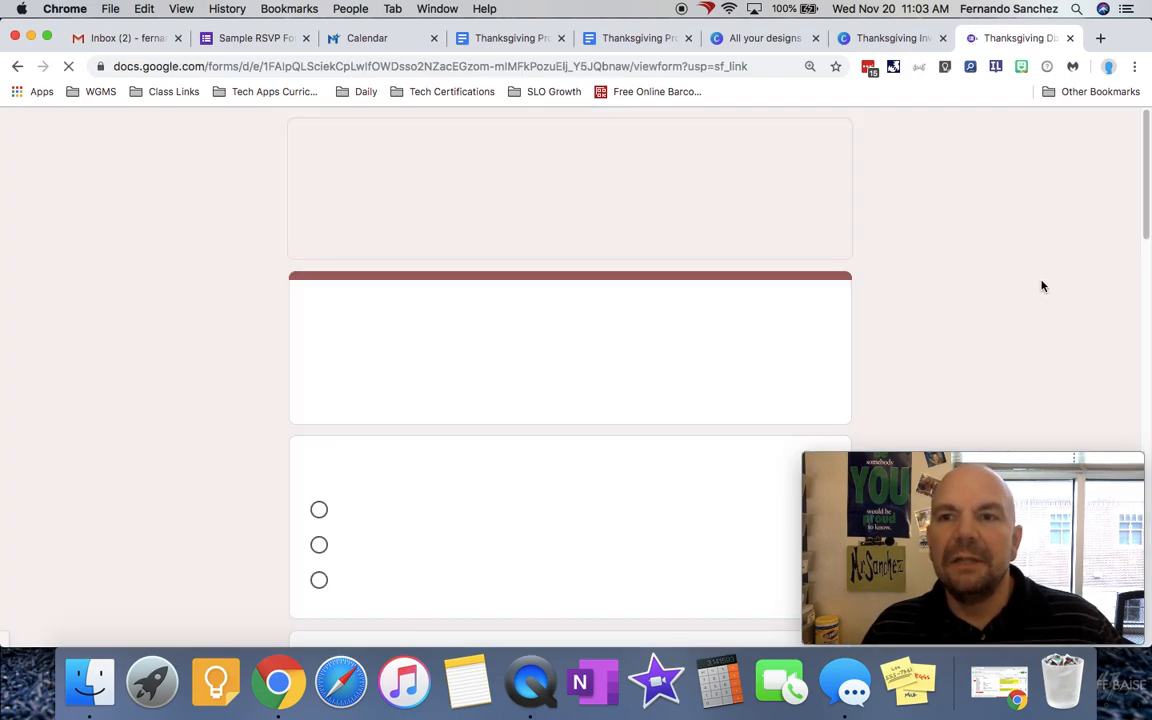